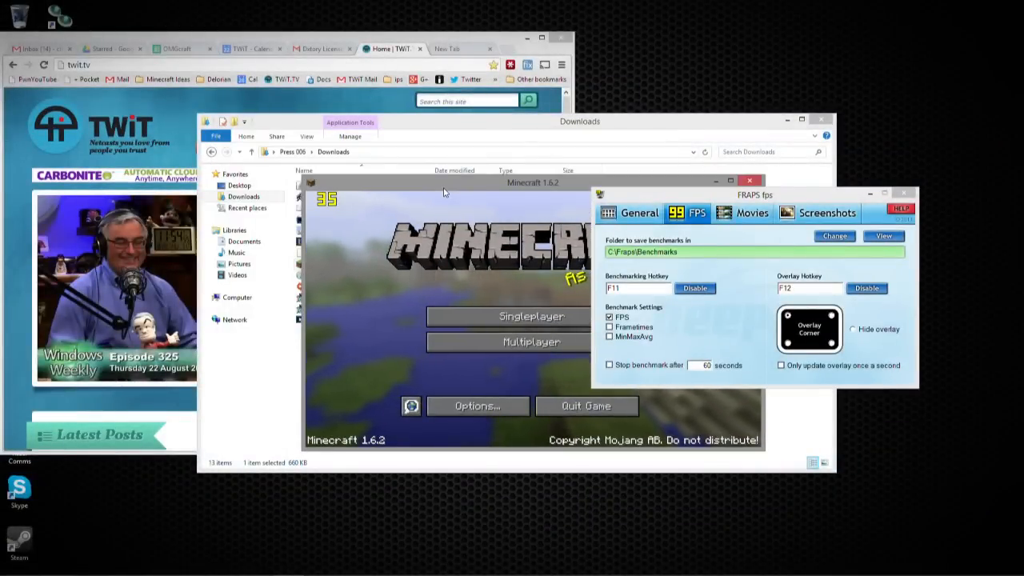
Show the General settings with registration details, version and startup options
{"action": "left_click_drag", "start_coordinate": [533, 183], "coordinate": [410, 134]}
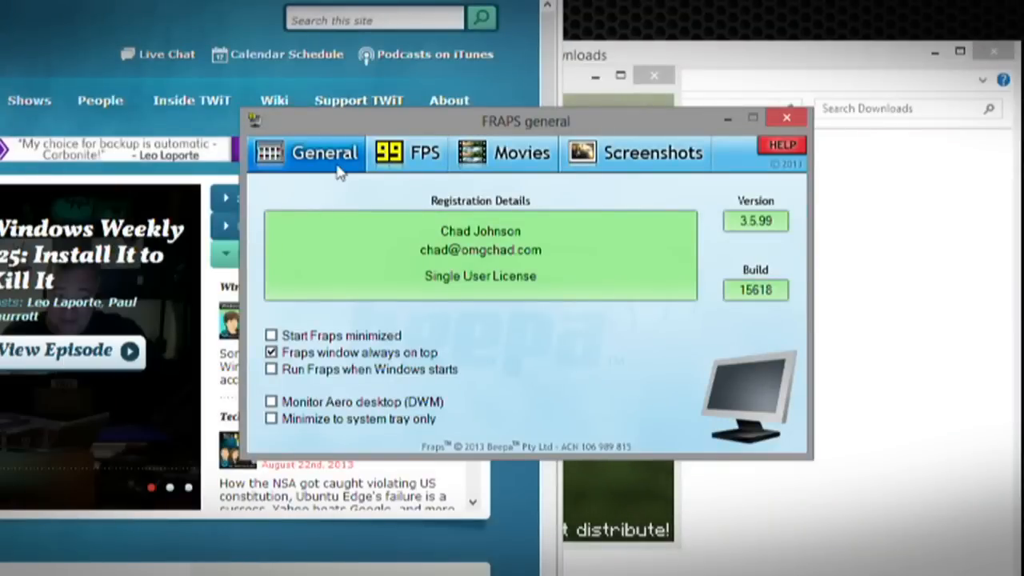
{"action": "mouse_move", "coordinate": [368, 179]}
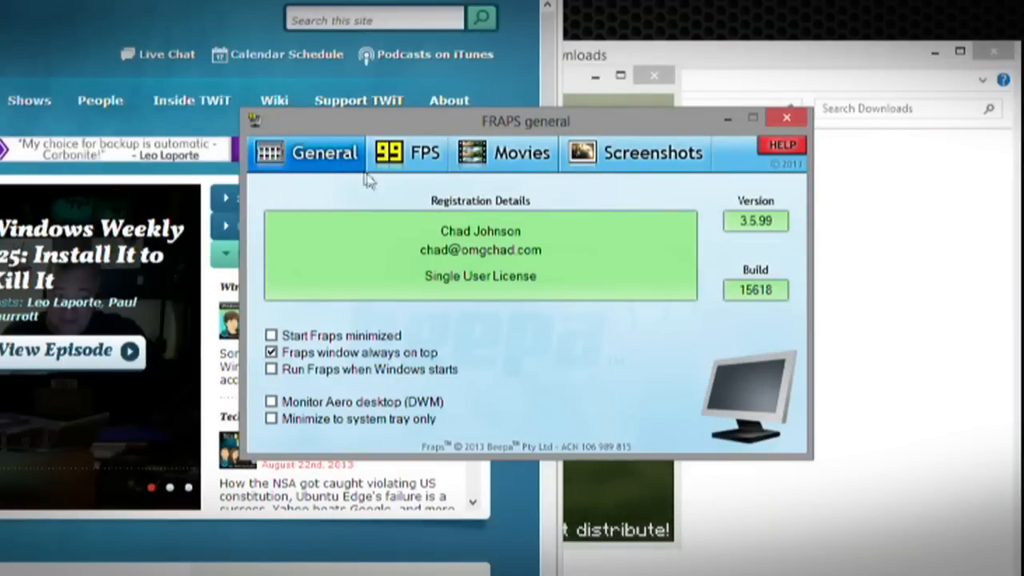
{"action": "mouse_move", "coordinate": [312, 340]}
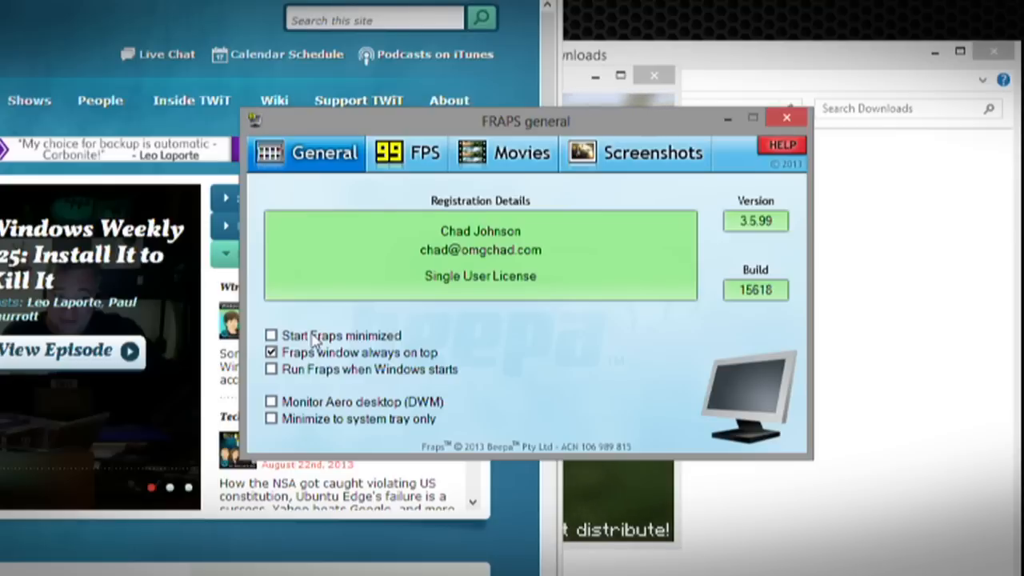
In the FPS settings, hide the frame-rate overlay shown over the game
{"action": "left_click", "coordinate": [408, 152]}
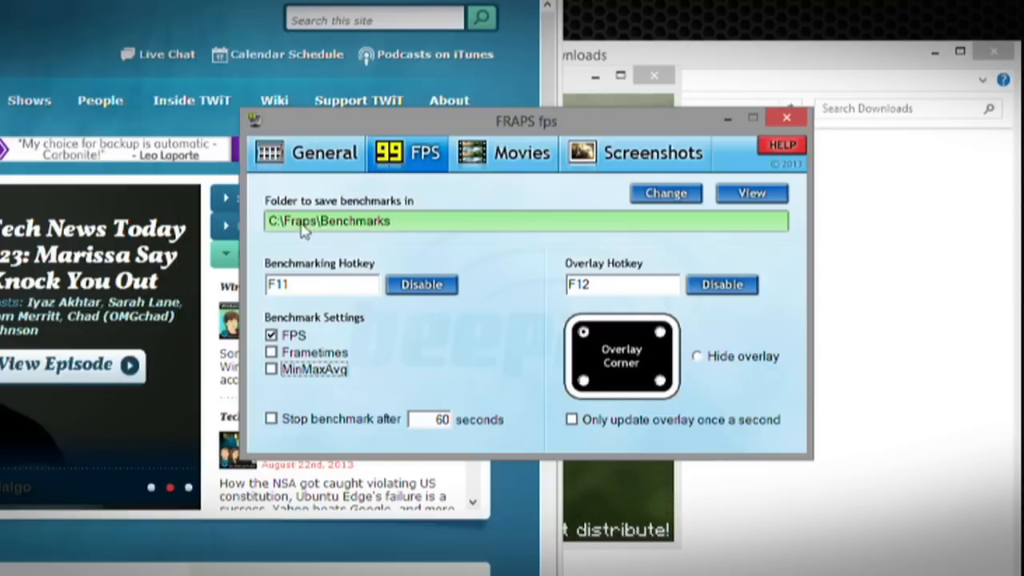
{"action": "mouse_move", "coordinate": [392, 234]}
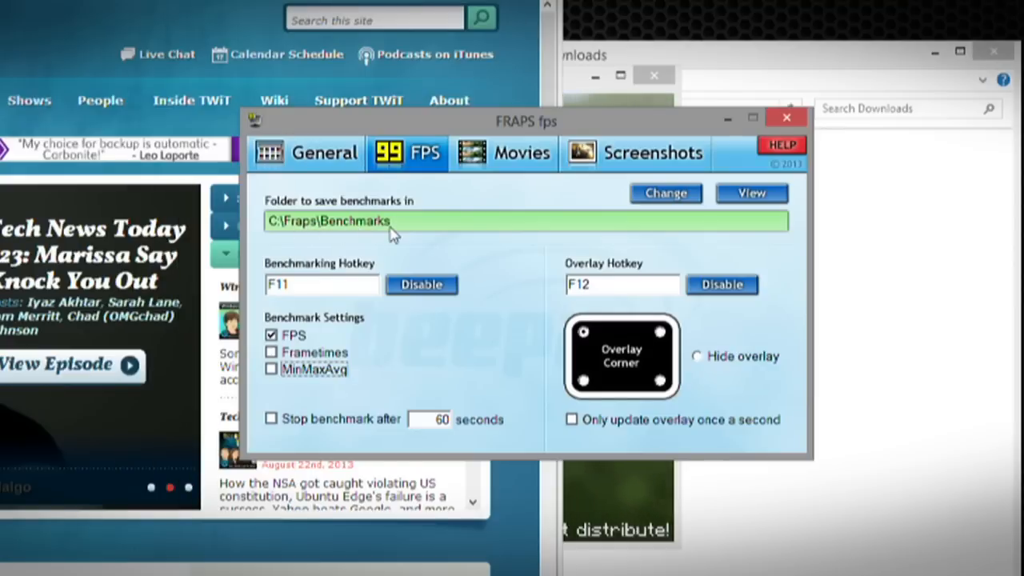
{"action": "mouse_move", "coordinate": [292, 334]}
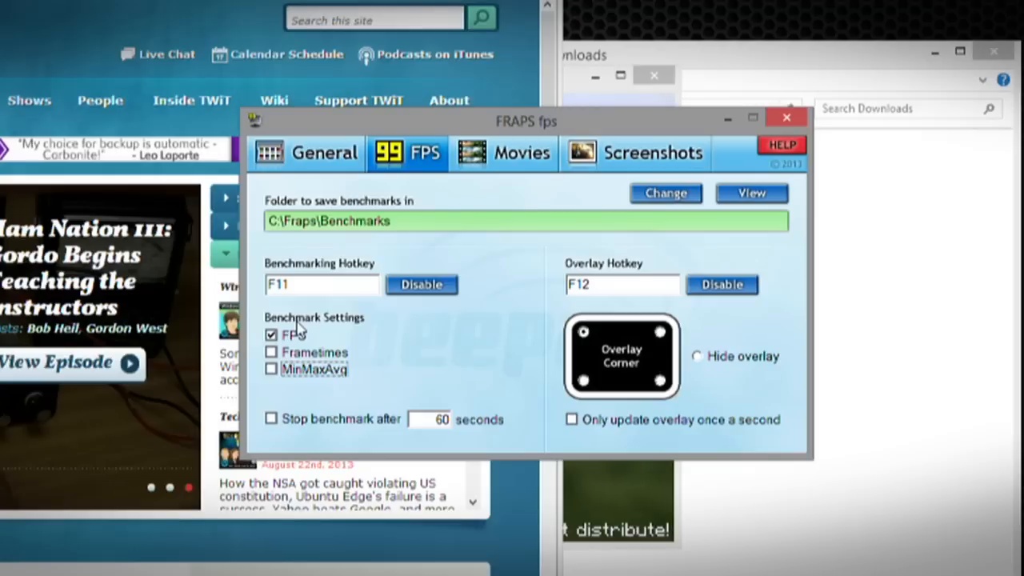
{"action": "mouse_move", "coordinate": [333, 327]}
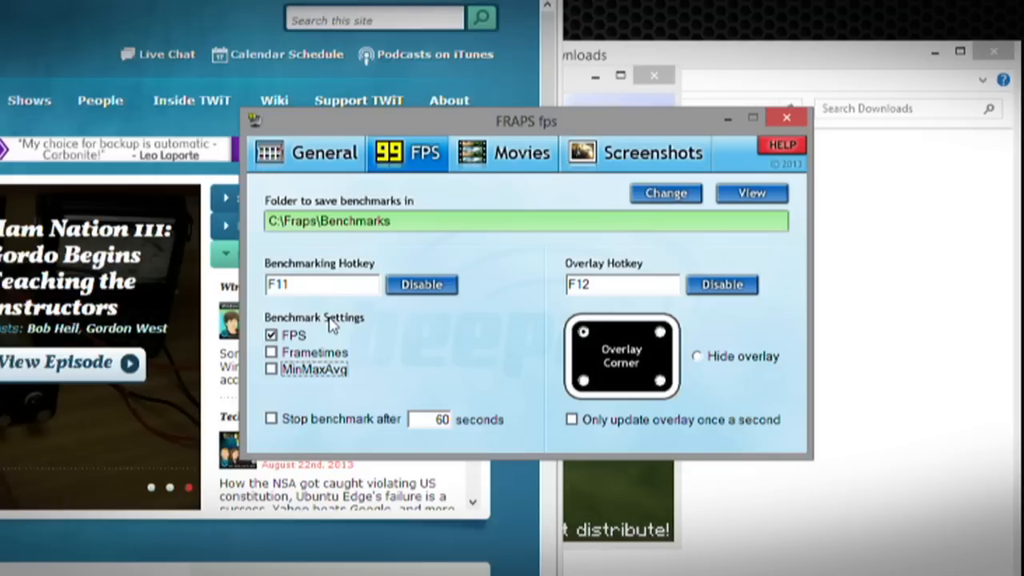
{"action": "mouse_move", "coordinate": [503, 352]}
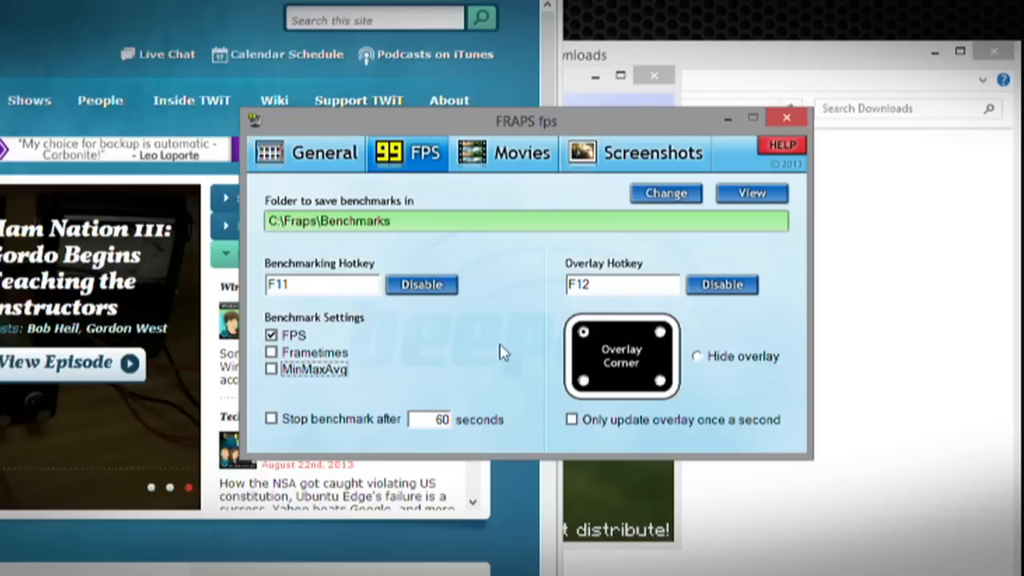
{"action": "mouse_move", "coordinate": [440, 381]}
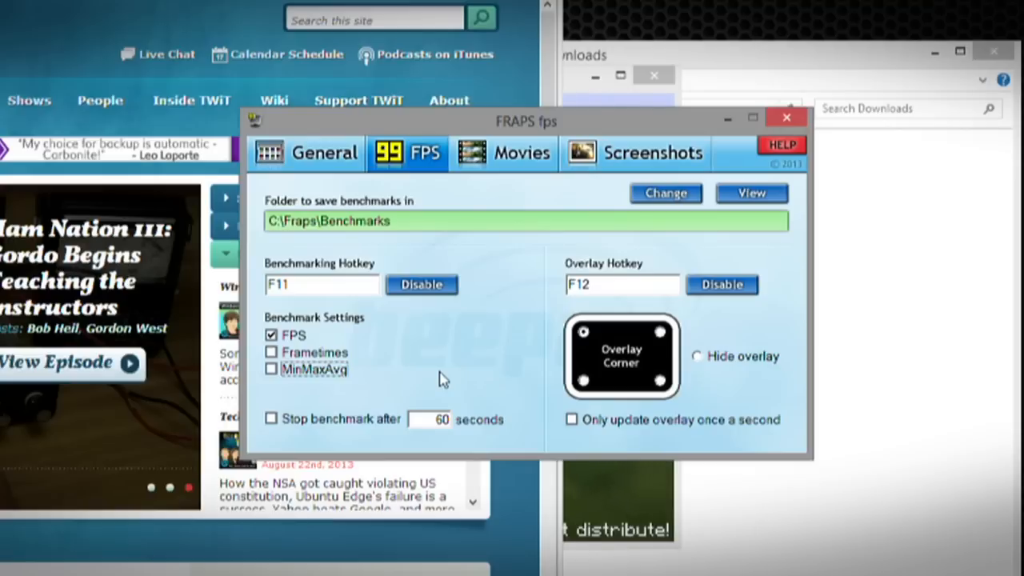
{"action": "mouse_move", "coordinate": [314, 429]}
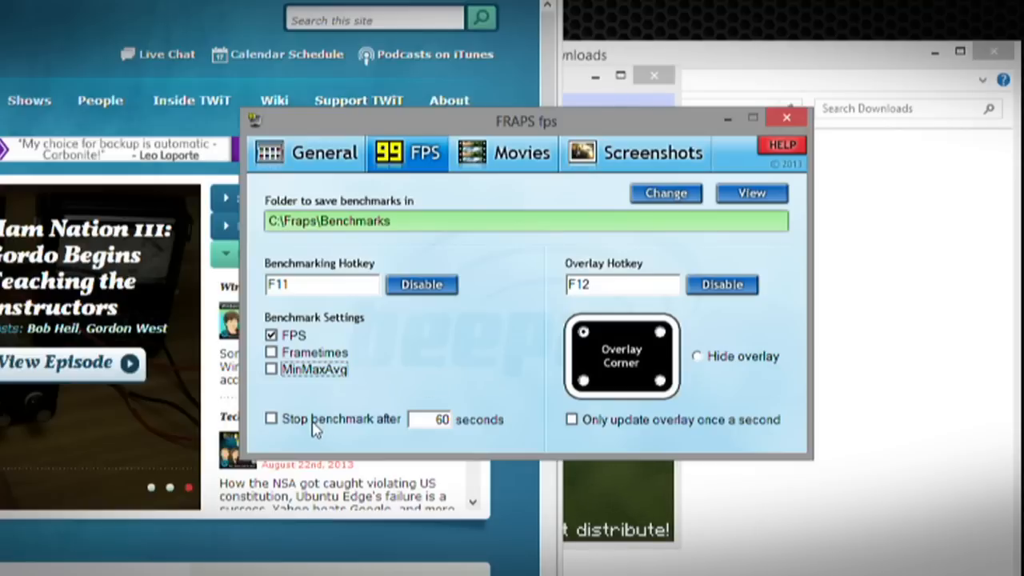
{"action": "mouse_move", "coordinate": [365, 431]}
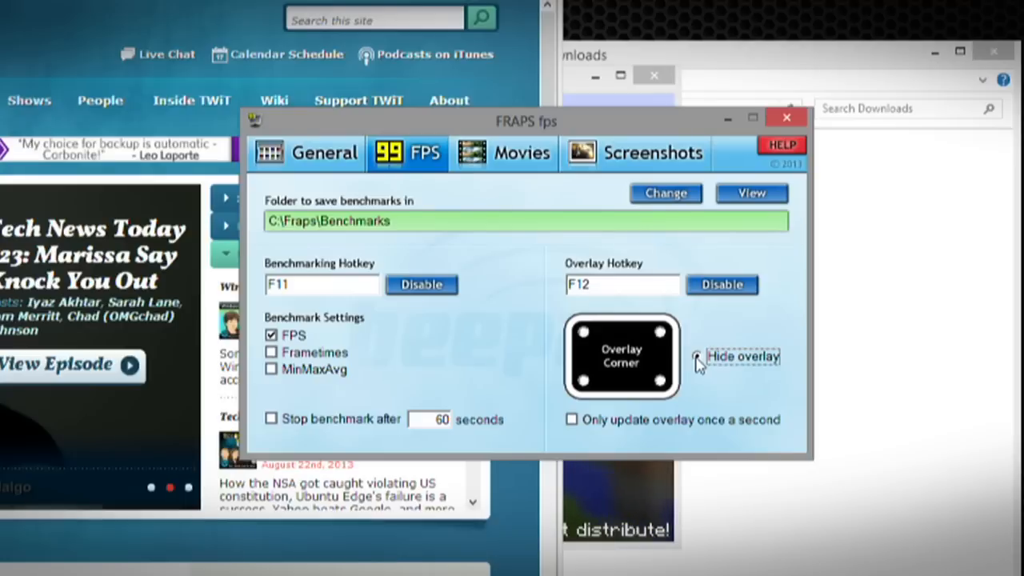
{"action": "left_click", "coordinate": [698, 356]}
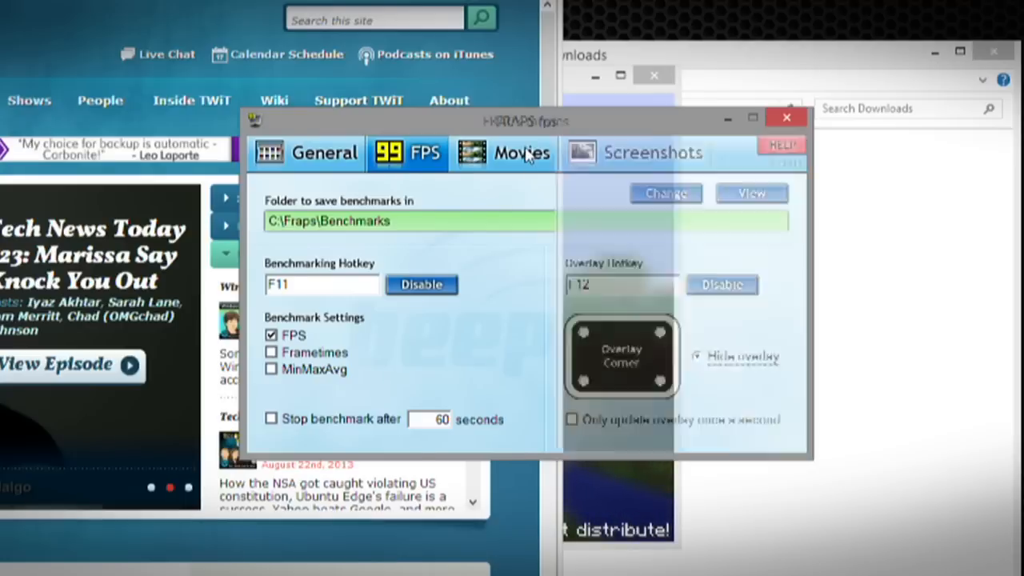
Set Movies capture to 29.97 fps with Record external input enabled, then move to Screenshots
{"action": "left_click", "coordinate": [521, 153]}
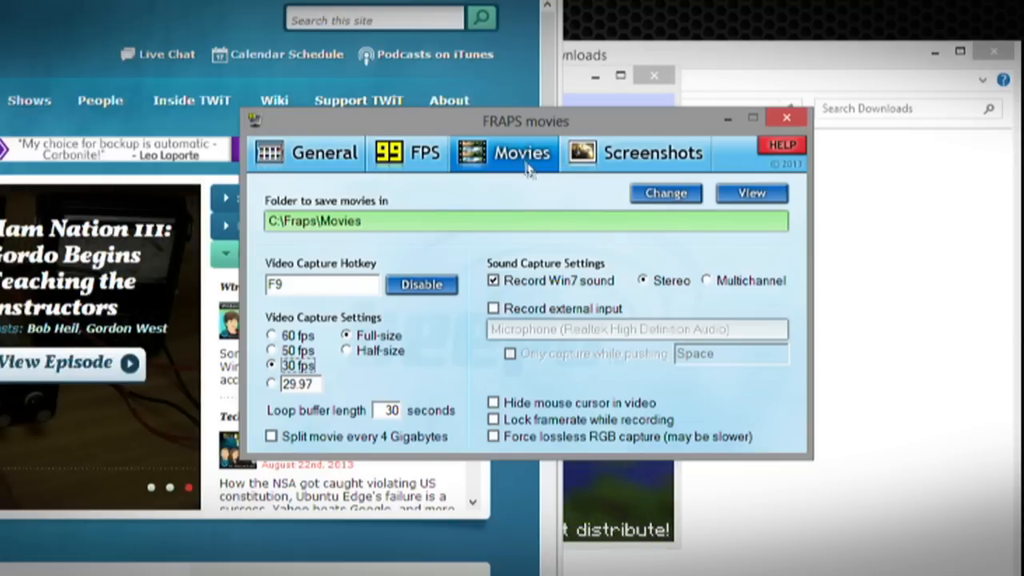
{"action": "mouse_move", "coordinate": [384, 224]}
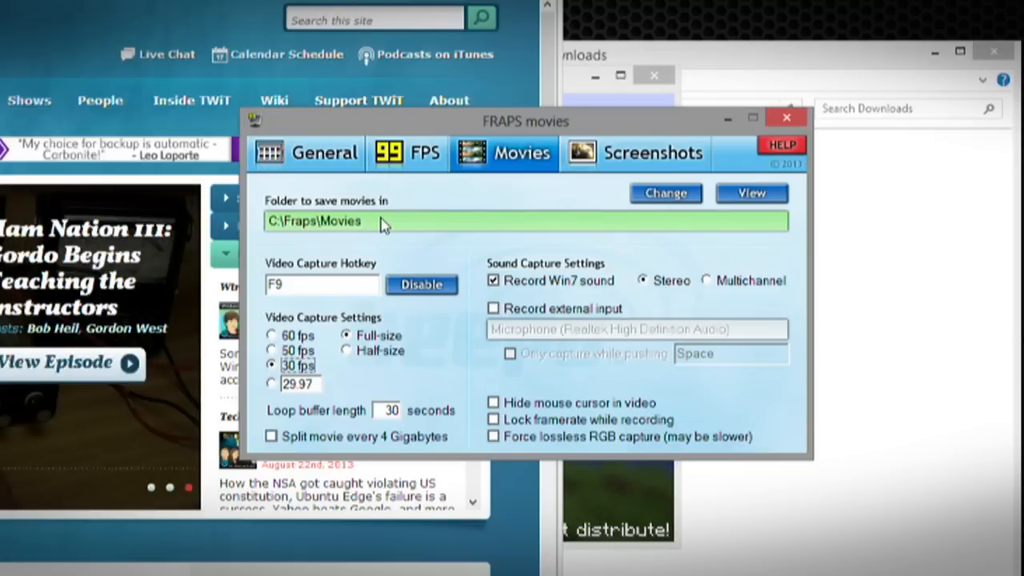
{"action": "mouse_move", "coordinate": [382, 260]}
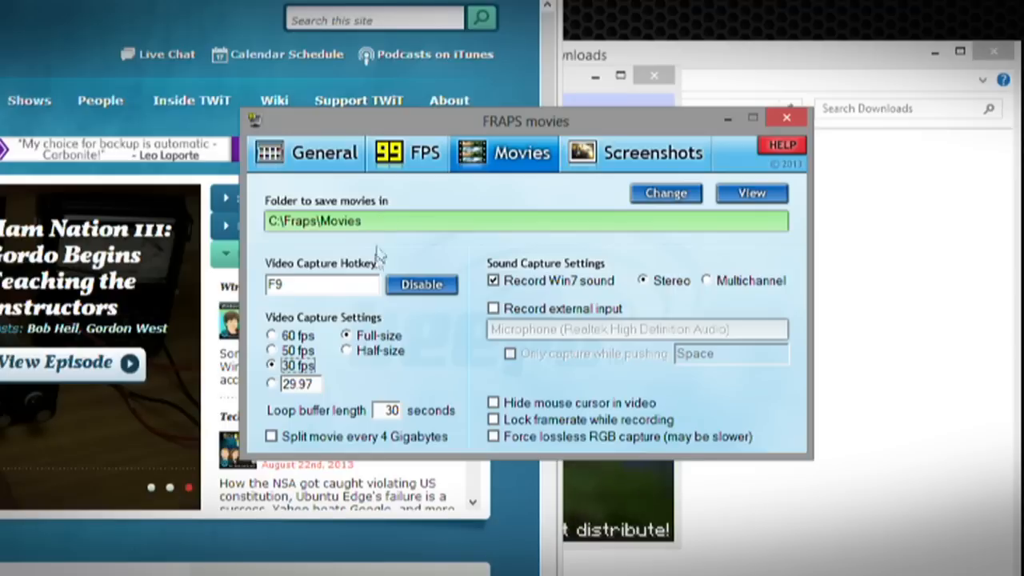
{"action": "mouse_move", "coordinate": [349, 274]}
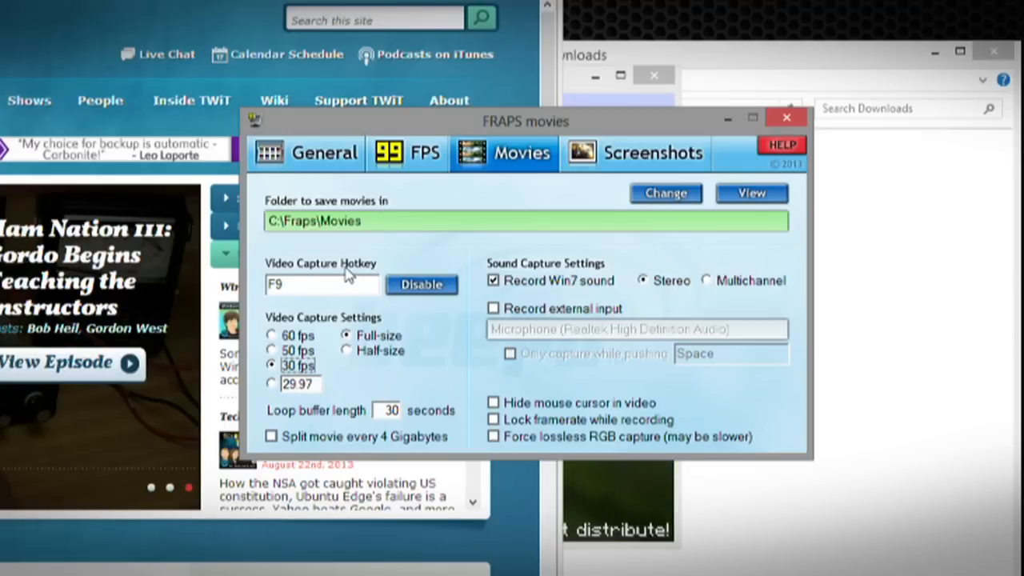
{"action": "mouse_move", "coordinate": [349, 275]}
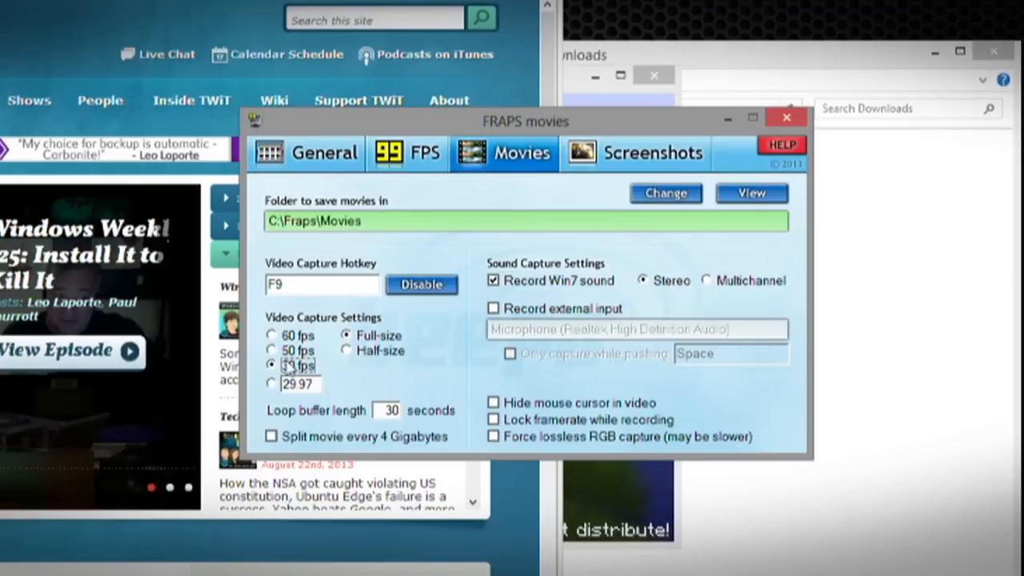
{"action": "left_click", "coordinate": [272, 384]}
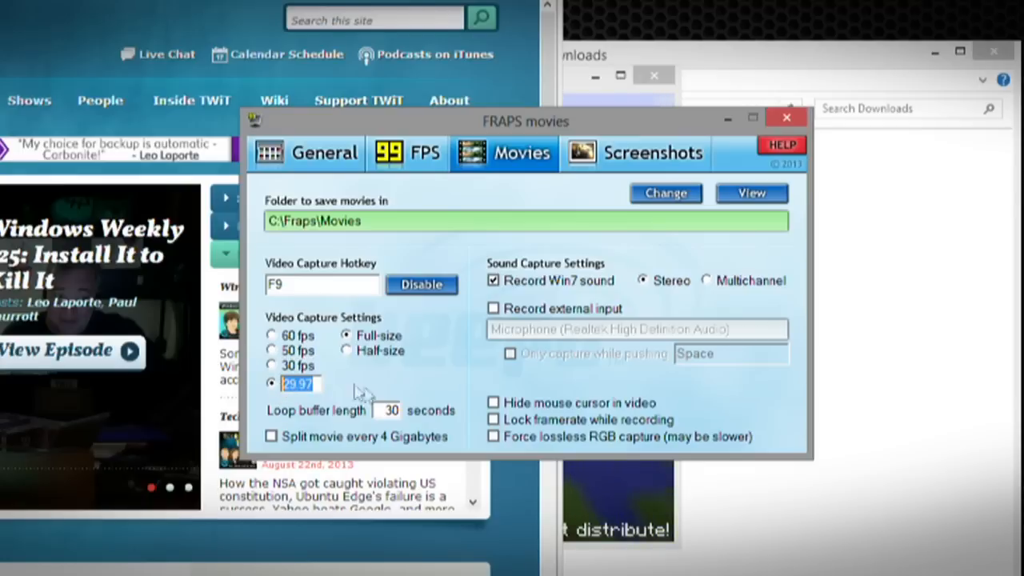
{"action": "mouse_move", "coordinate": [397, 361]}
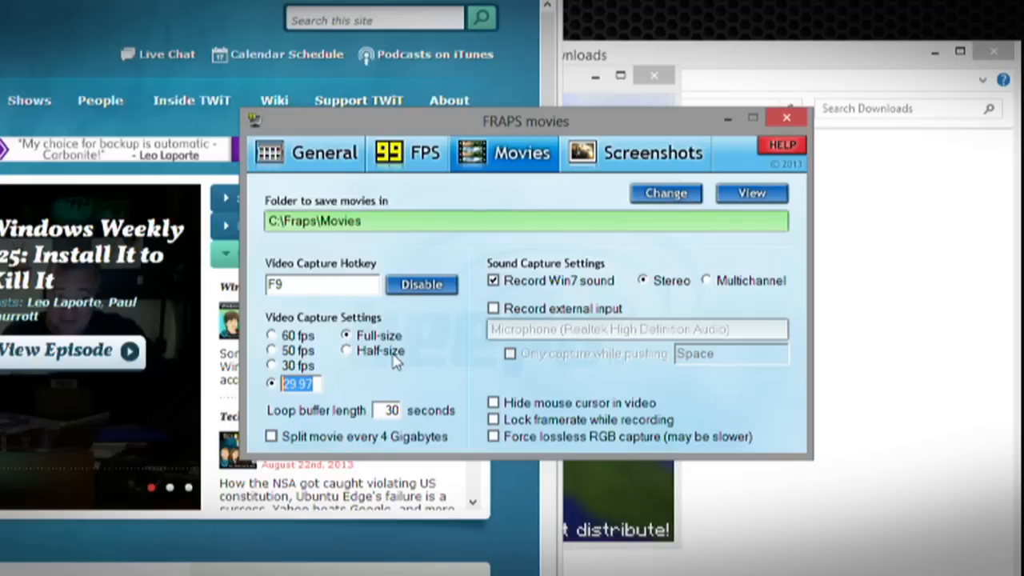
{"action": "mouse_move", "coordinate": [304, 446]}
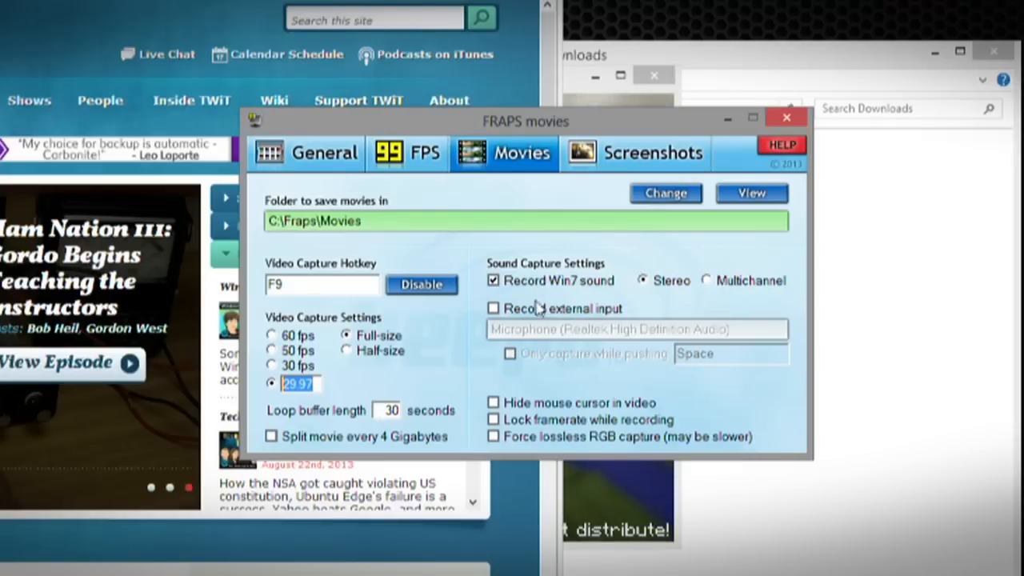
{"action": "left_click", "coordinate": [493, 307]}
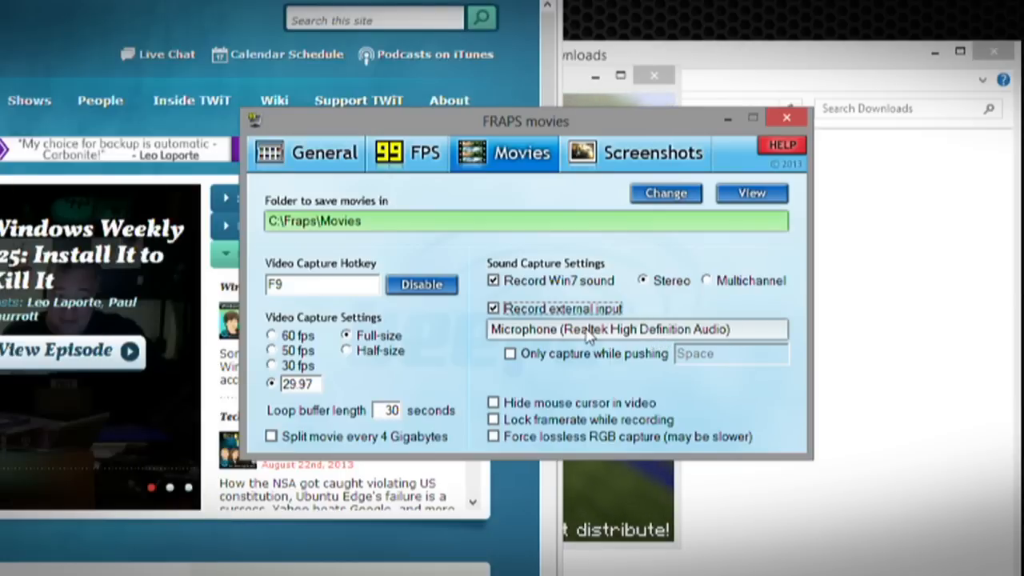
{"action": "mouse_move", "coordinate": [536, 336]}
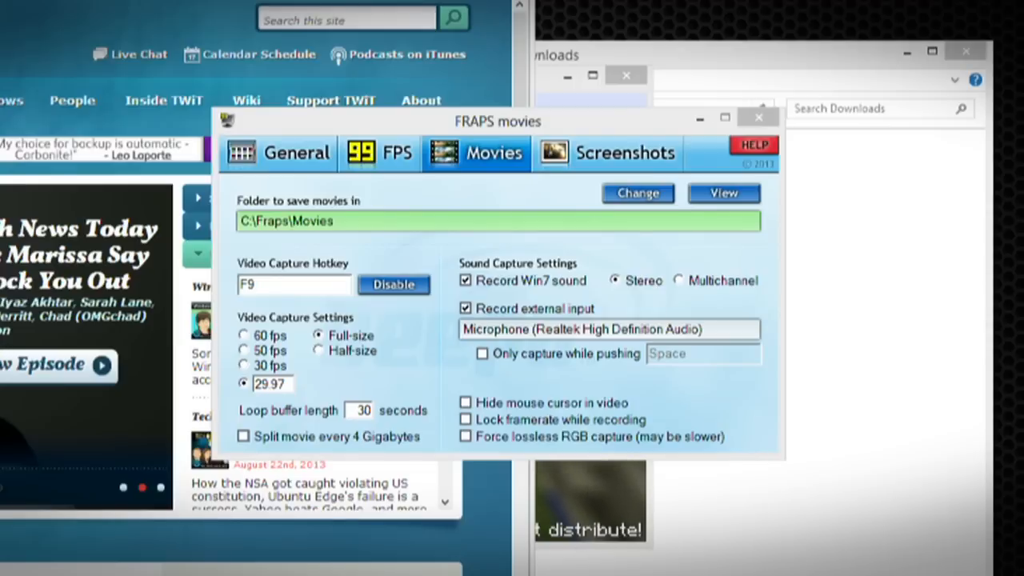
{"action": "mouse_move", "coordinate": [676, 367]}
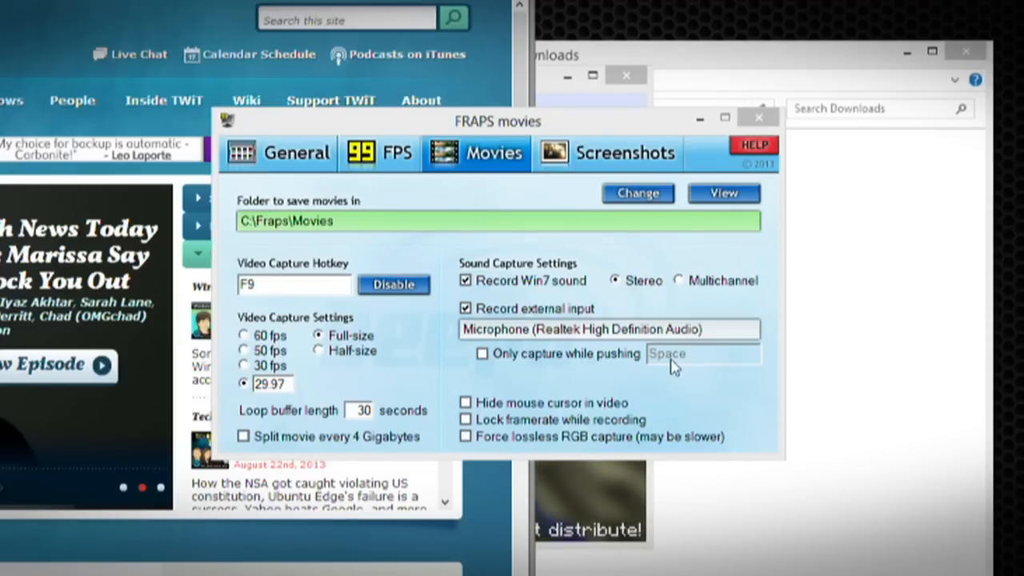
{"action": "mouse_move", "coordinate": [633, 377]}
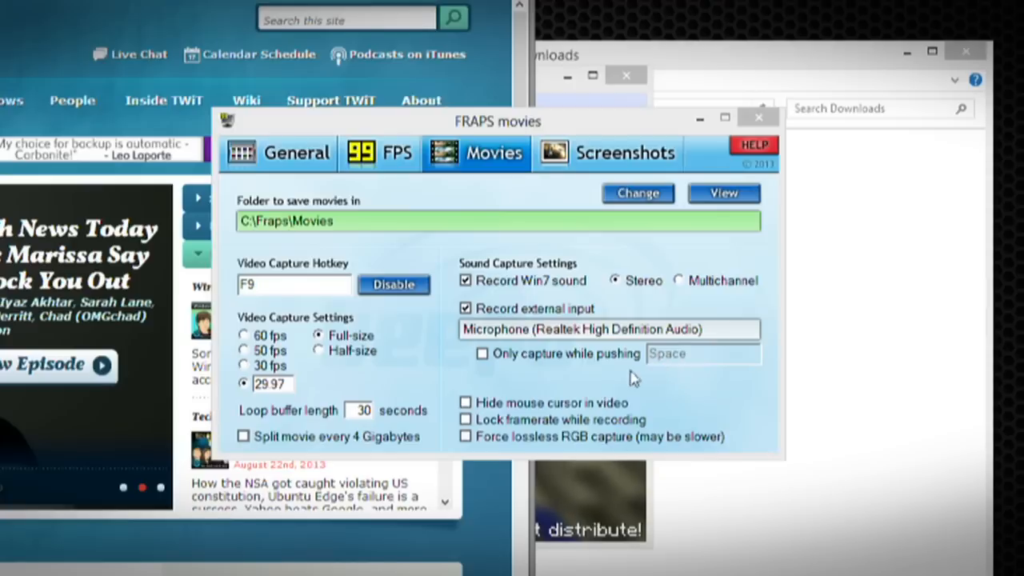
{"action": "mouse_move", "coordinate": [503, 410]}
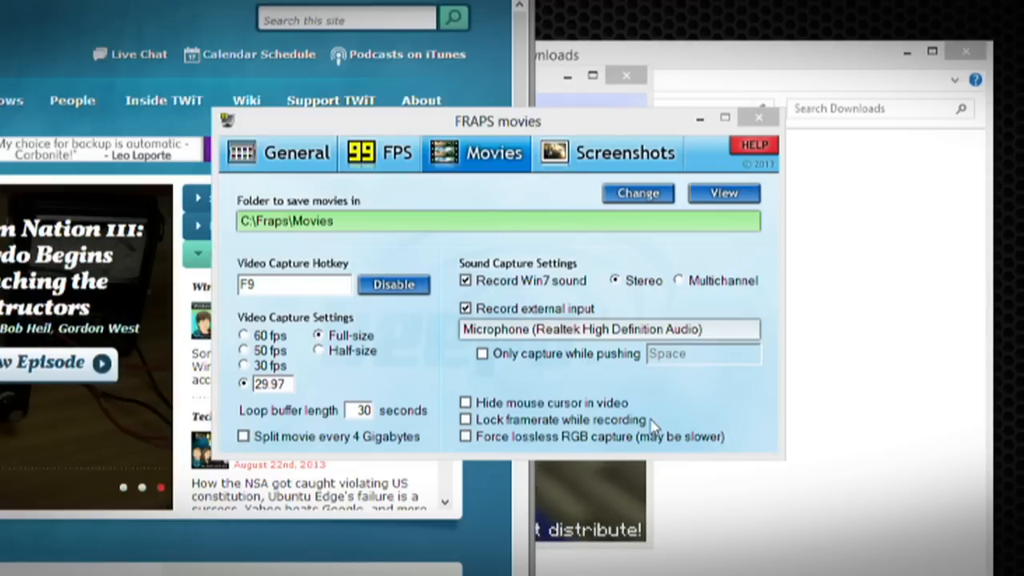
{"action": "mouse_move", "coordinate": [570, 462]}
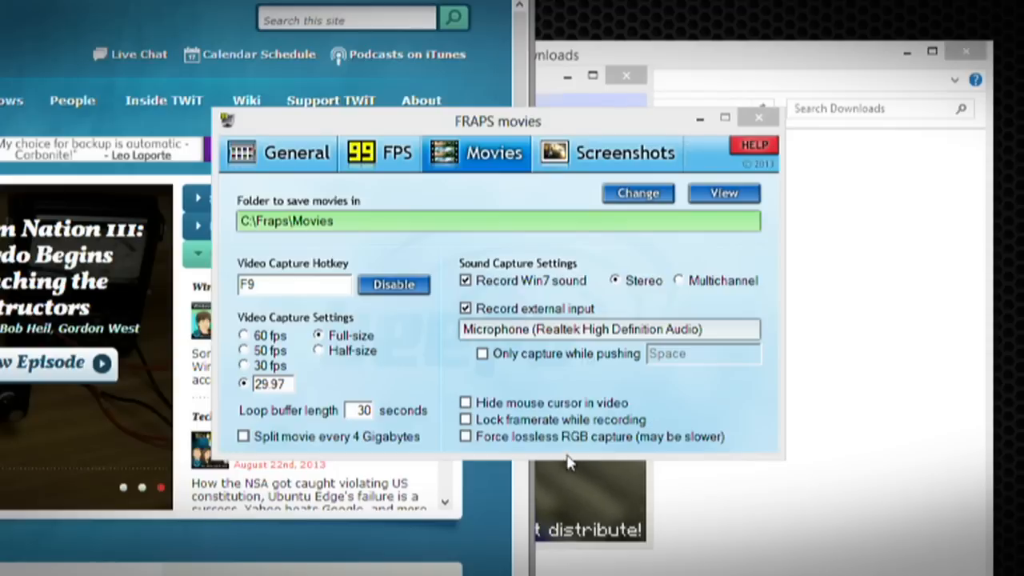
{"action": "mouse_move", "coordinate": [591, 451]}
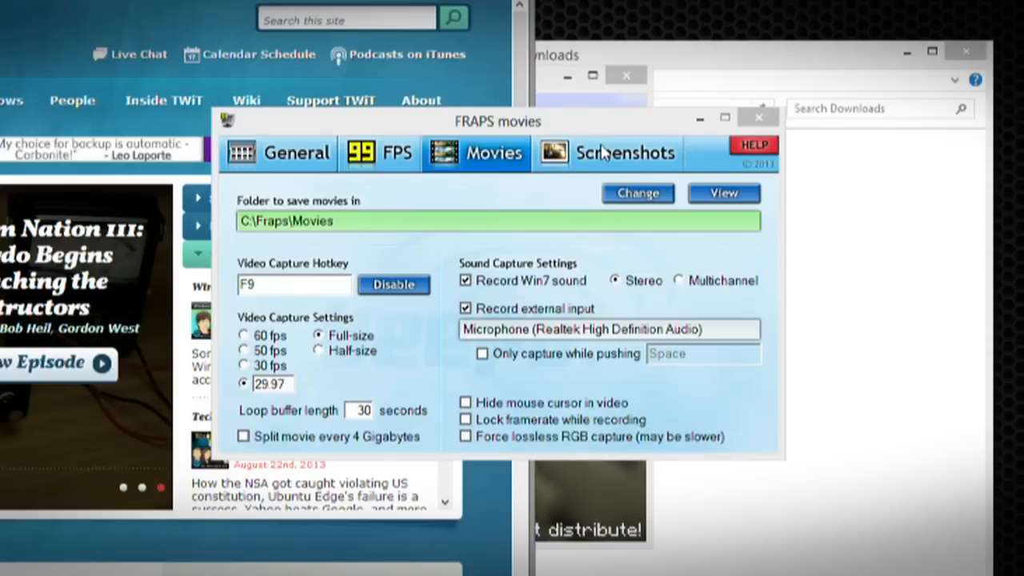
{"action": "left_click", "coordinate": [624, 153]}
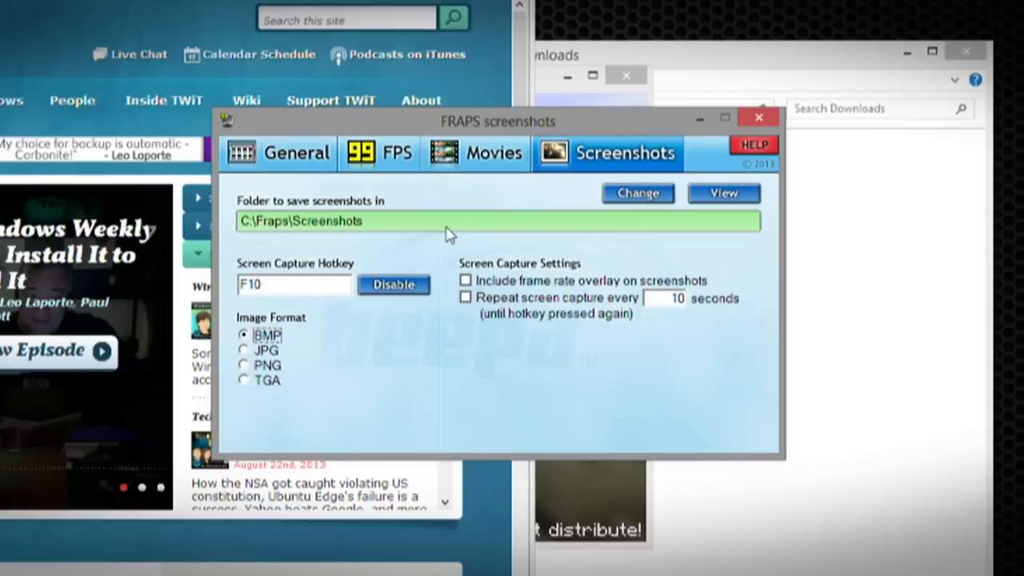